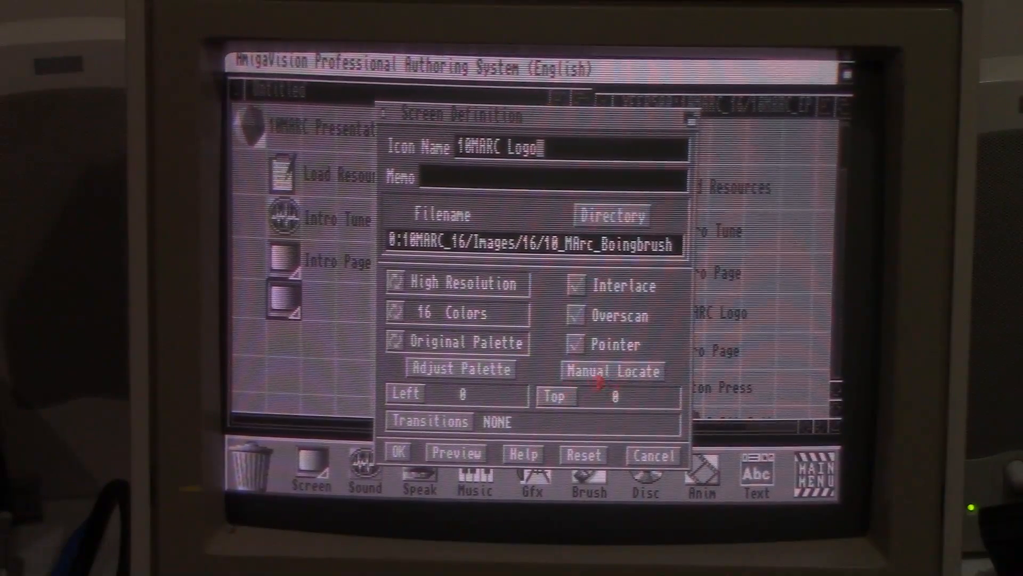
- Manually locate the 10MARC Logo image so its Left and Top position update
left_click(455, 453)
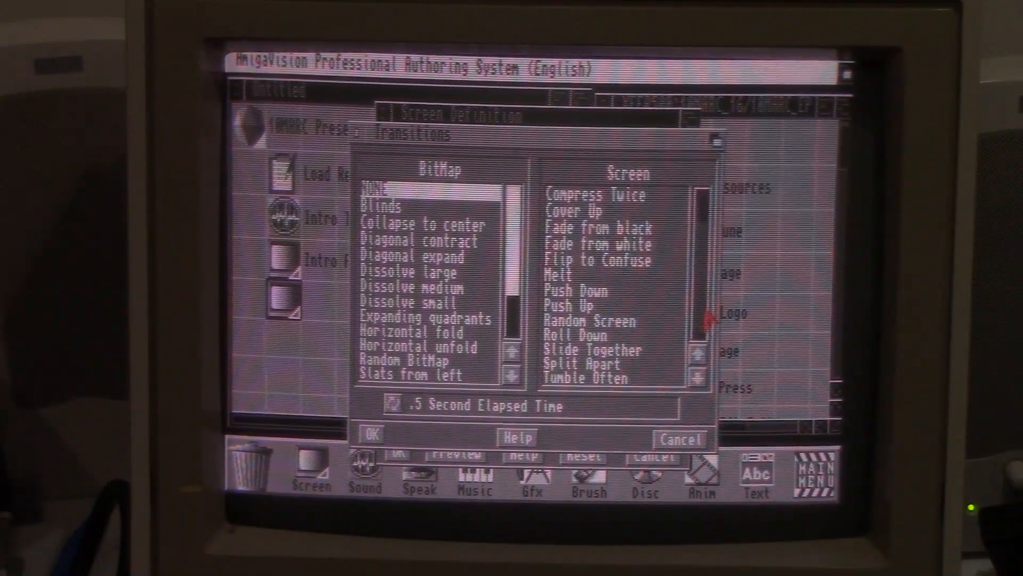
- Apply a 4-second Fade from black transition and confirm the 10MARC Logo screen definition
scroll("up", 3)
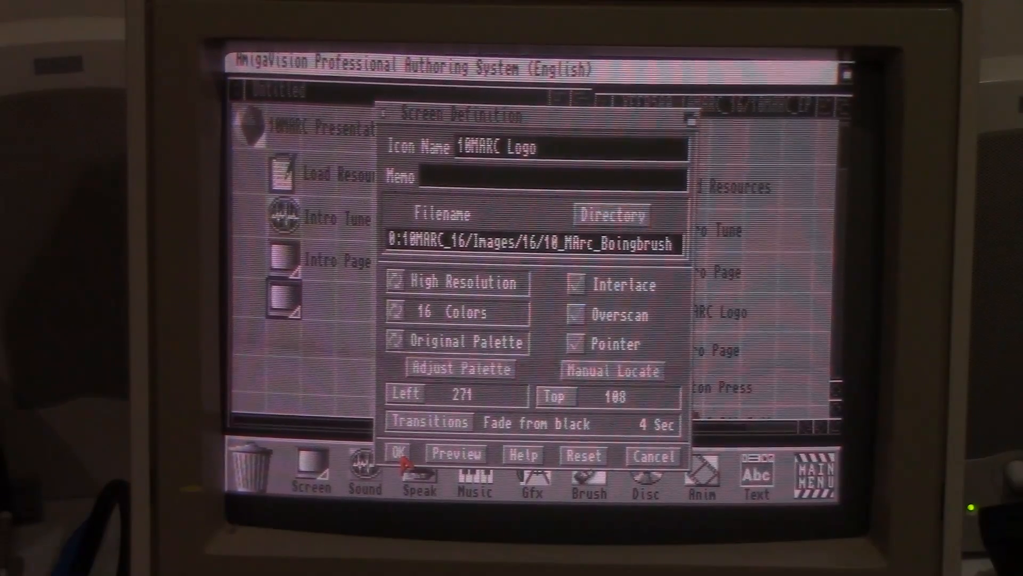
left_click(281, 219)
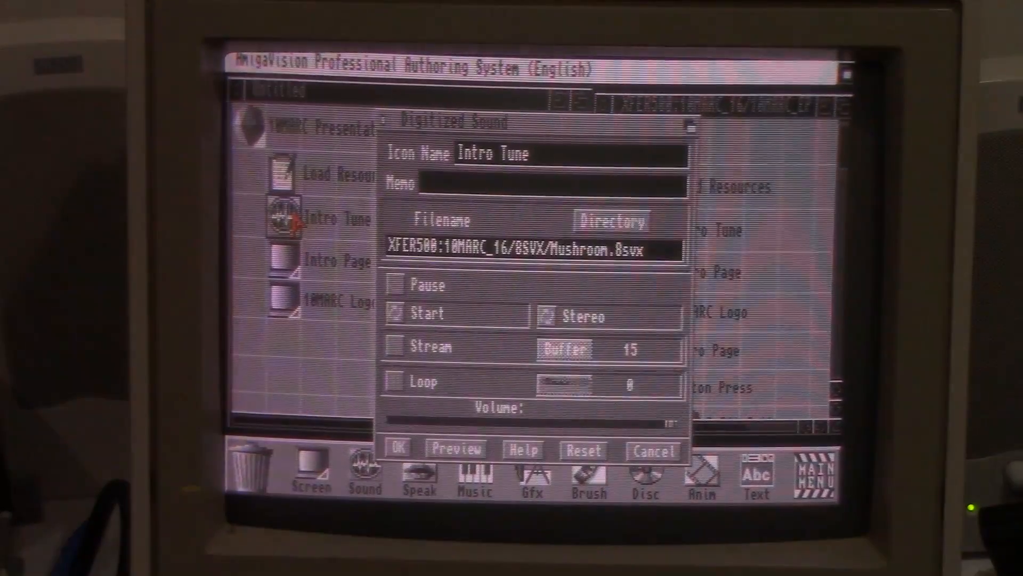